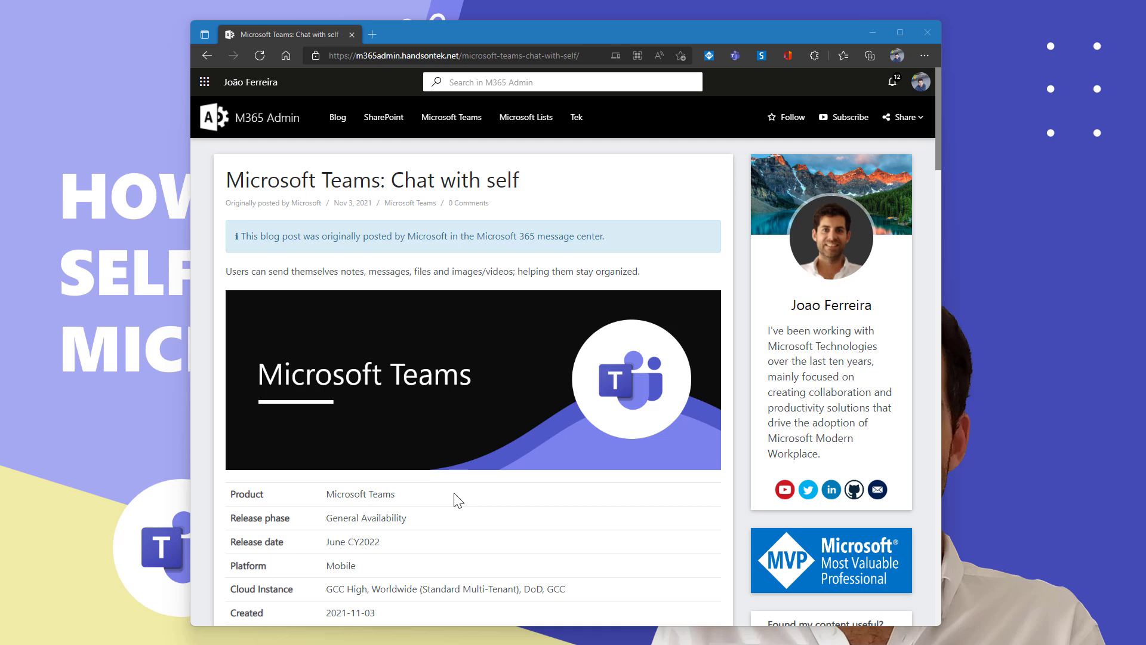
Highlight part of the Teams chat-with-self blog post in Edge before switching to Teams
left_click_drag(327, 542, 378, 542)
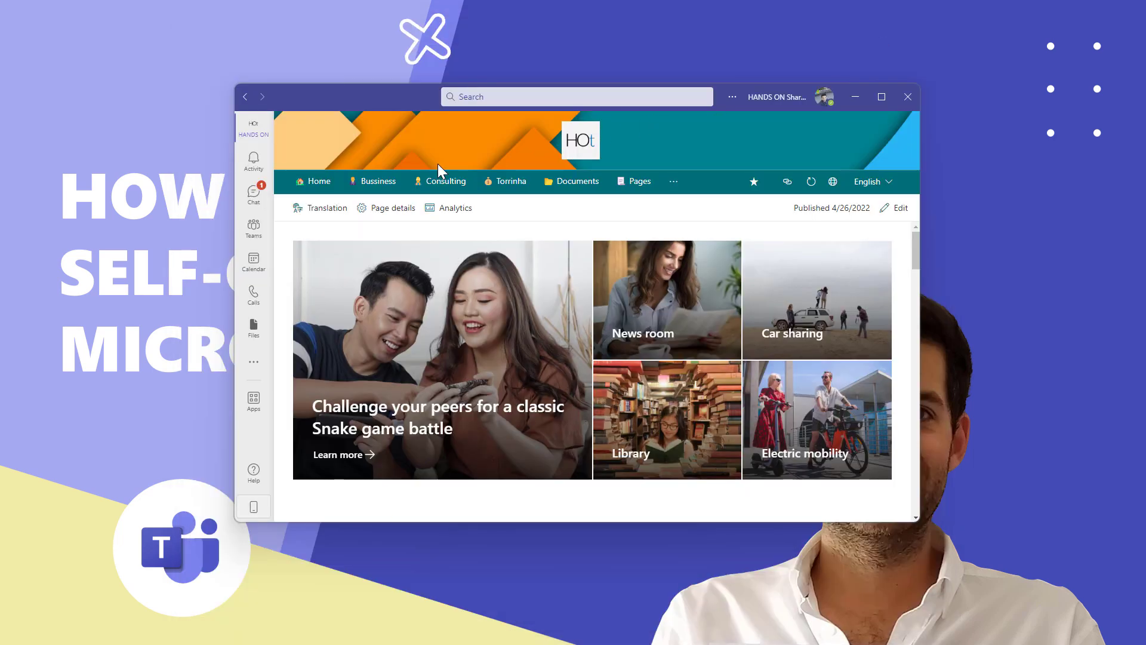
Show the Calendar in work-week view for the week of April 25, 2022
left_click(253, 262)
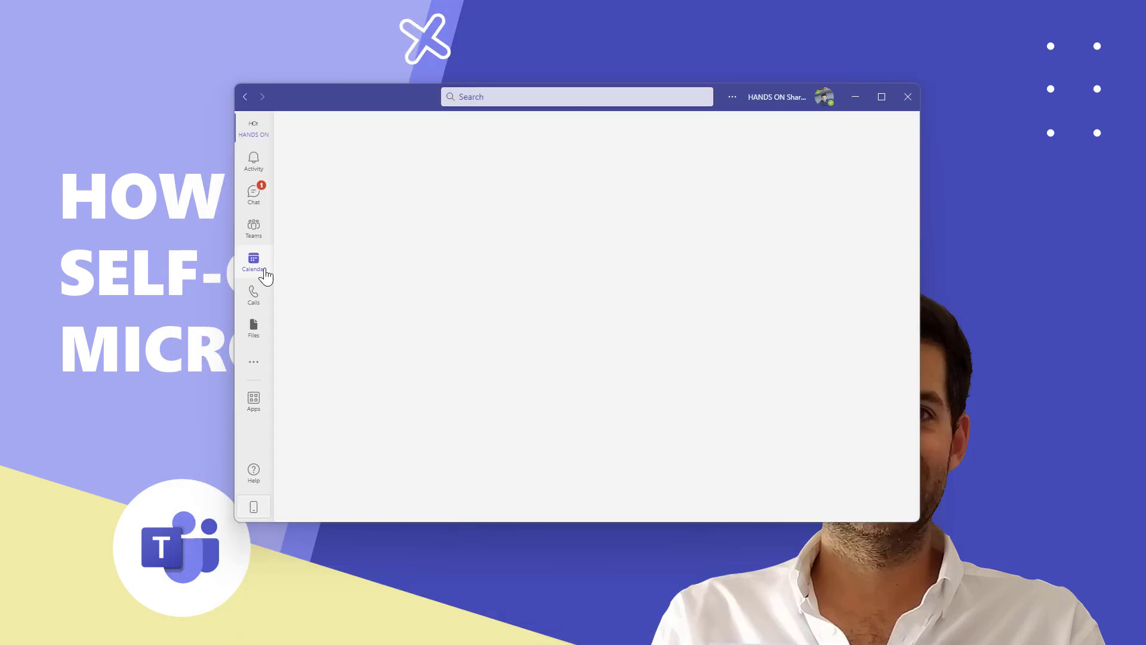
left_click(253, 262)
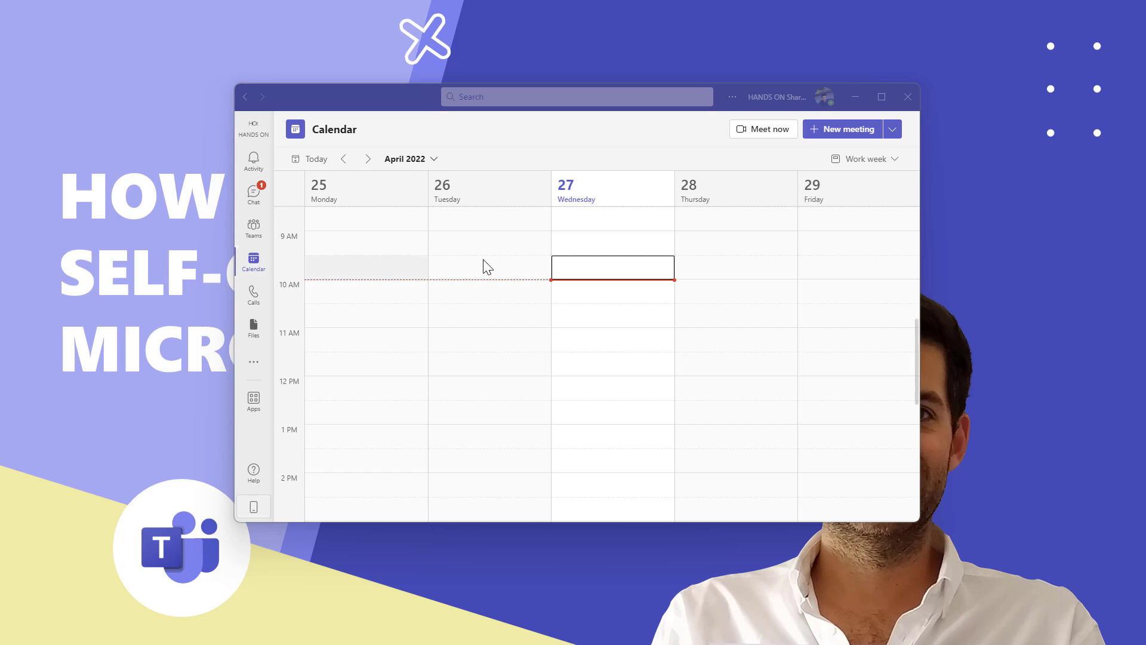
mouse_move(764, 135)
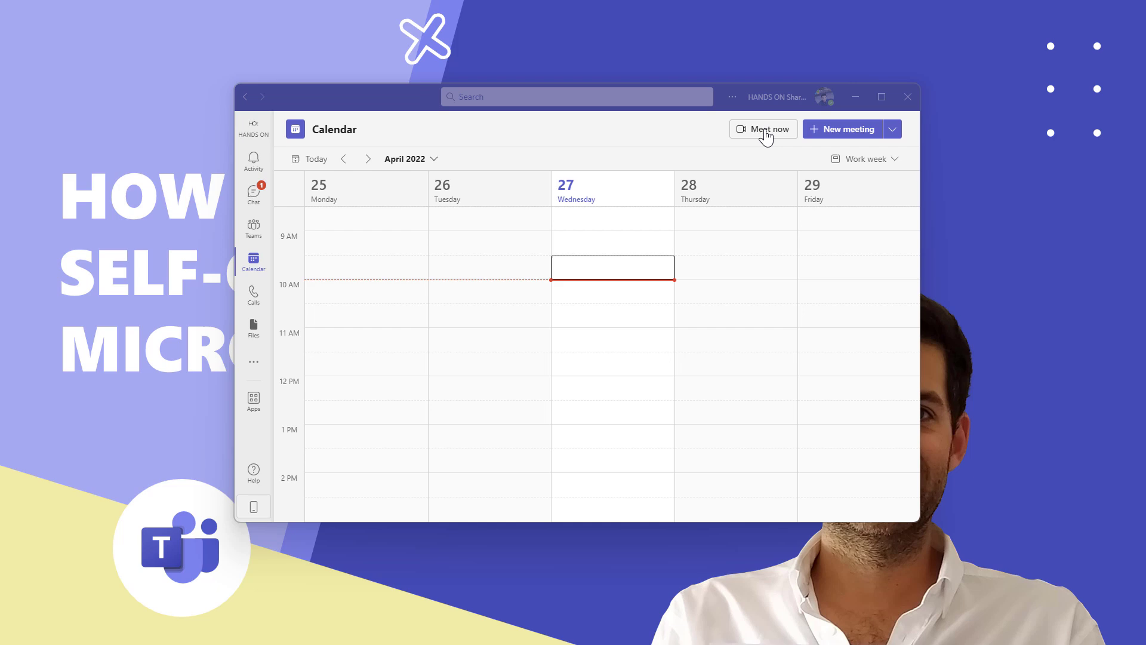
Start a Meet now instant meeting renamed 'Me', reaching its audio and video settings
left_click(764, 129)
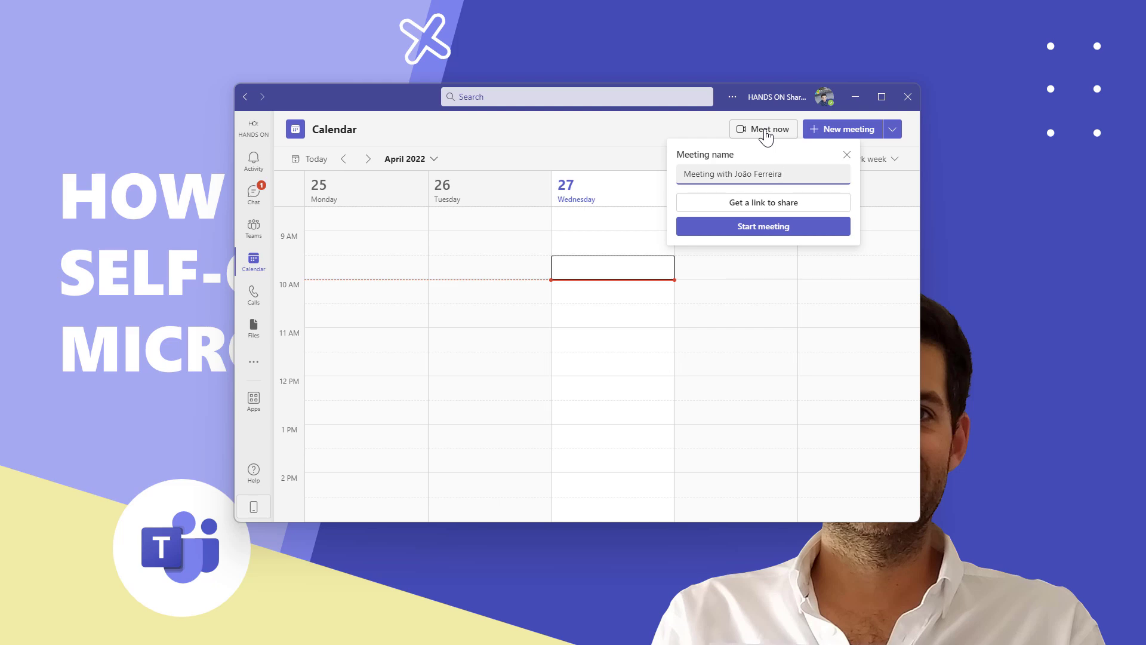
left_click(763, 174)
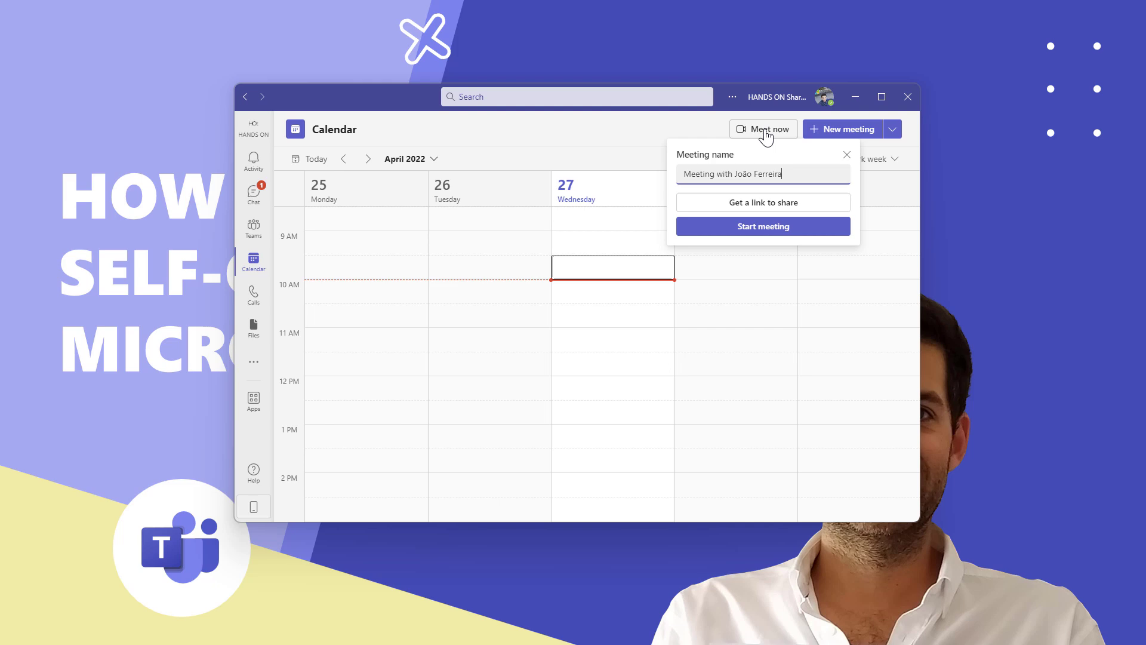
type("Me")
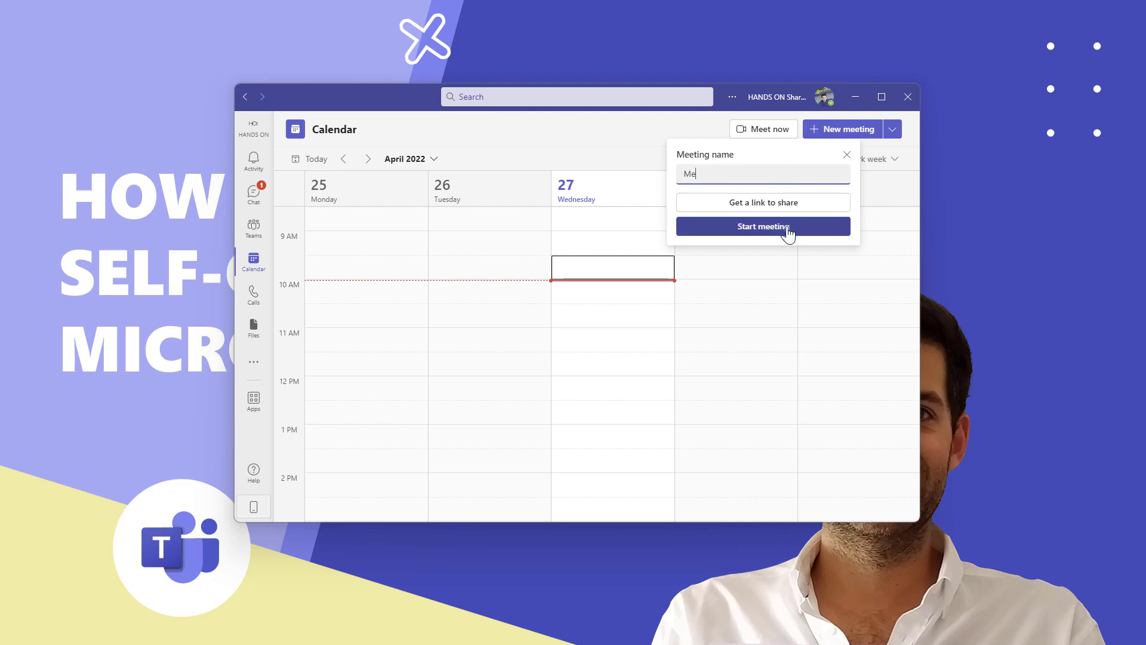
left_click(847, 154)
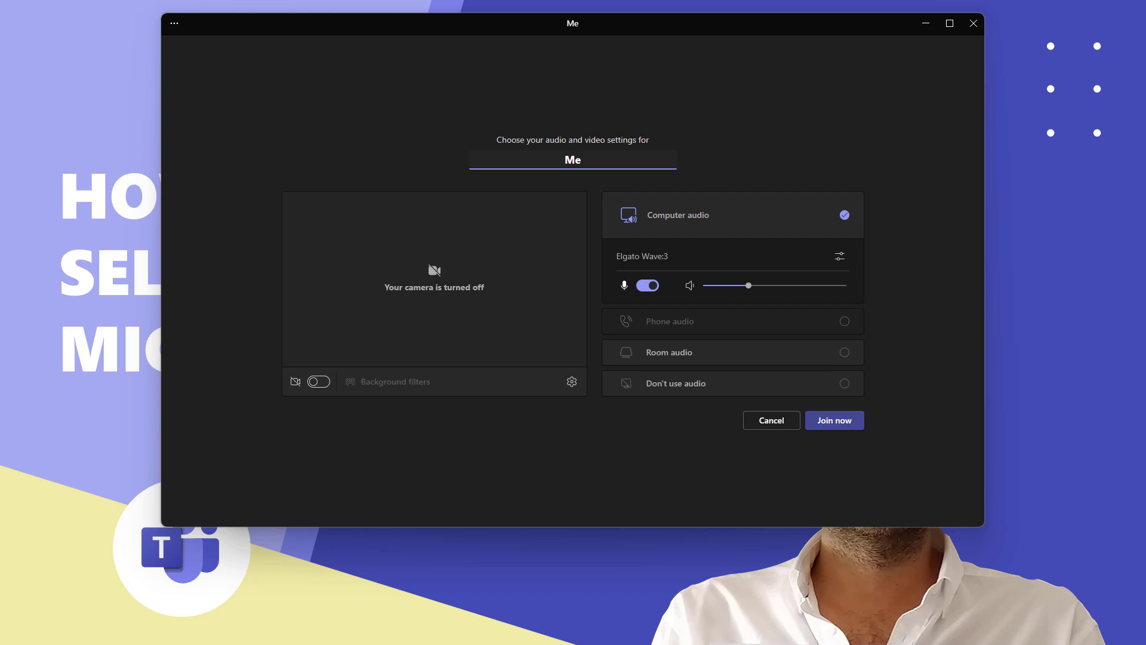
Join the Me meeting alone and dismiss the invite-people prompt
left_click(572, 159)
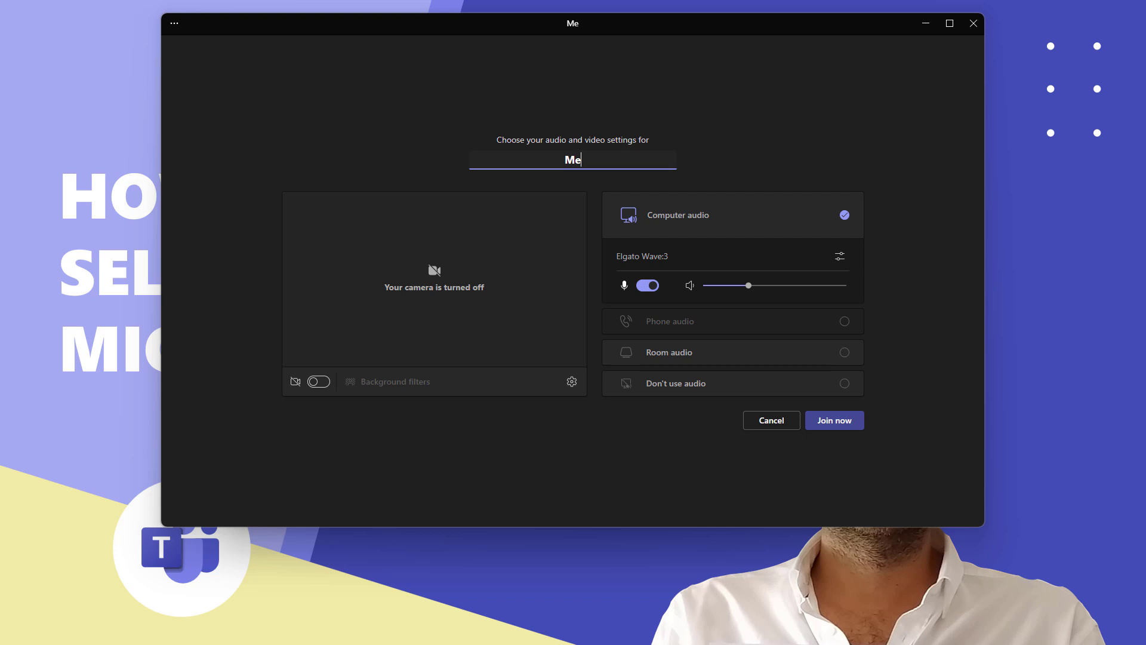
mouse_move(787, 467)
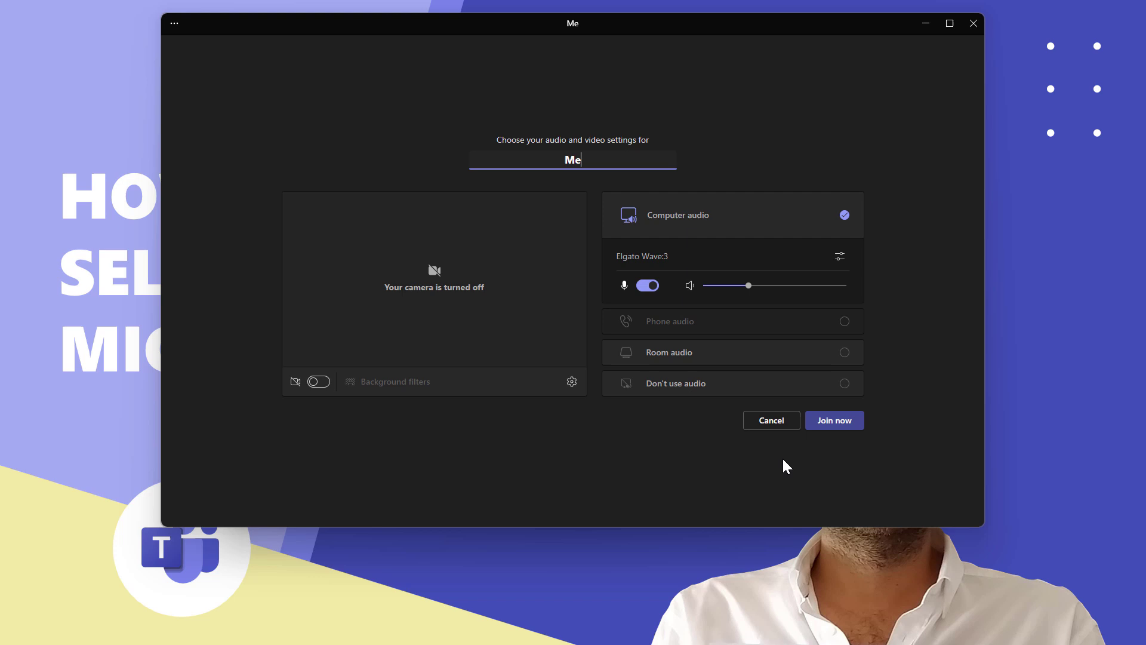
left_click(833, 419)
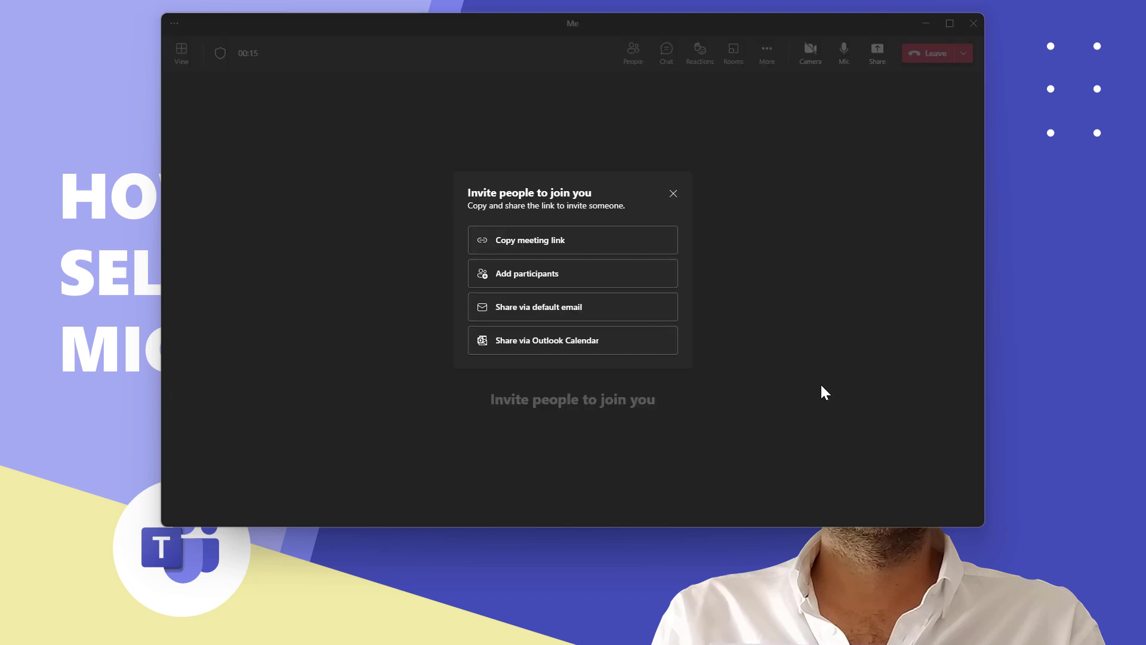
mouse_move(755, 306)
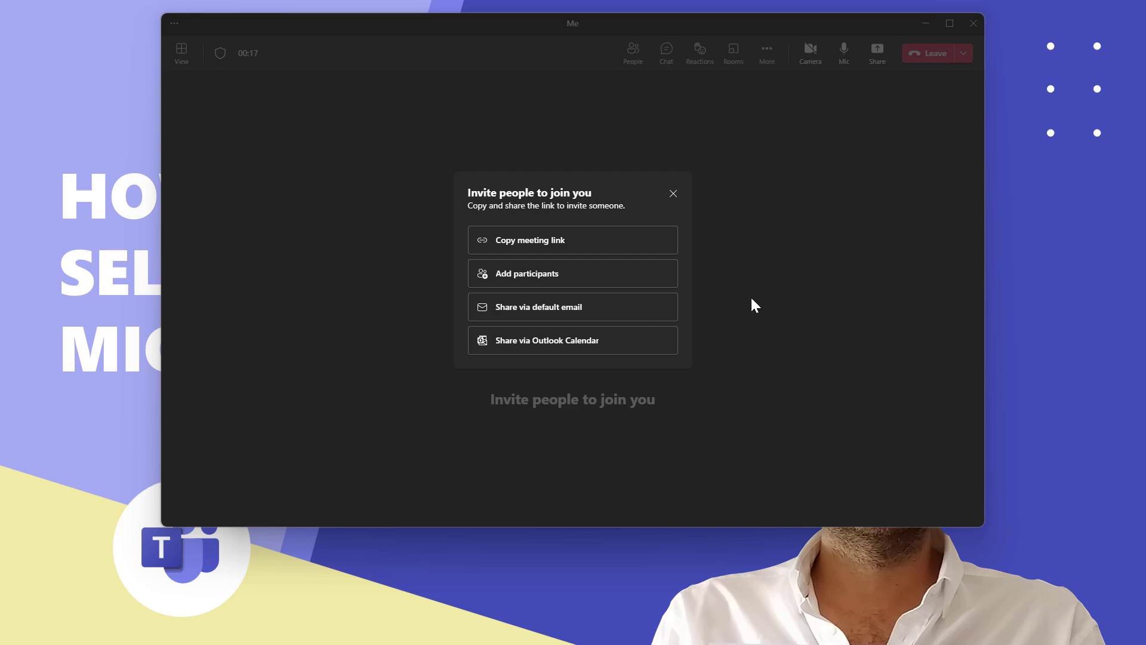
left_click(673, 193)
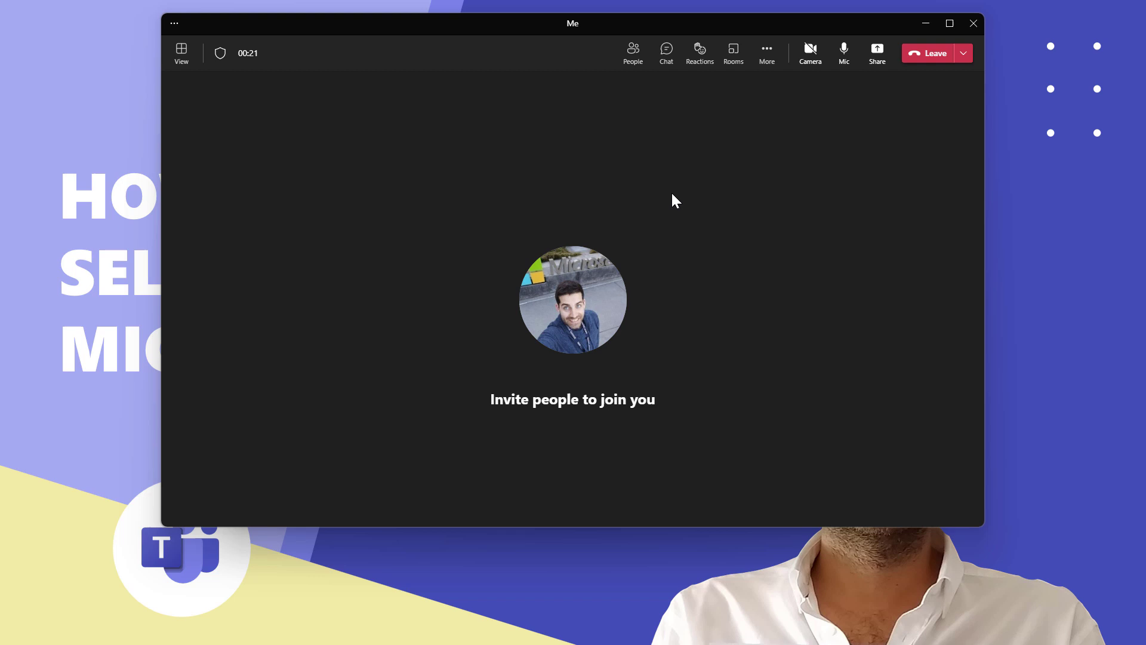
mouse_move(667, 52)
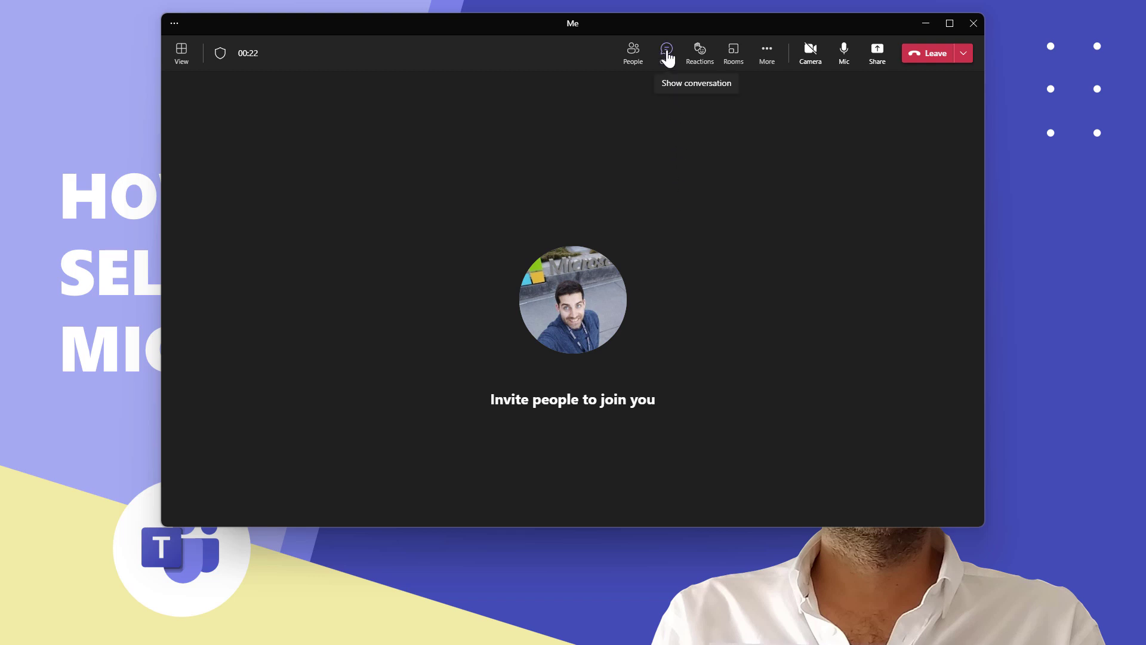
Send 'This is my chat' in the Me meeting's chat
left_click(666, 52)
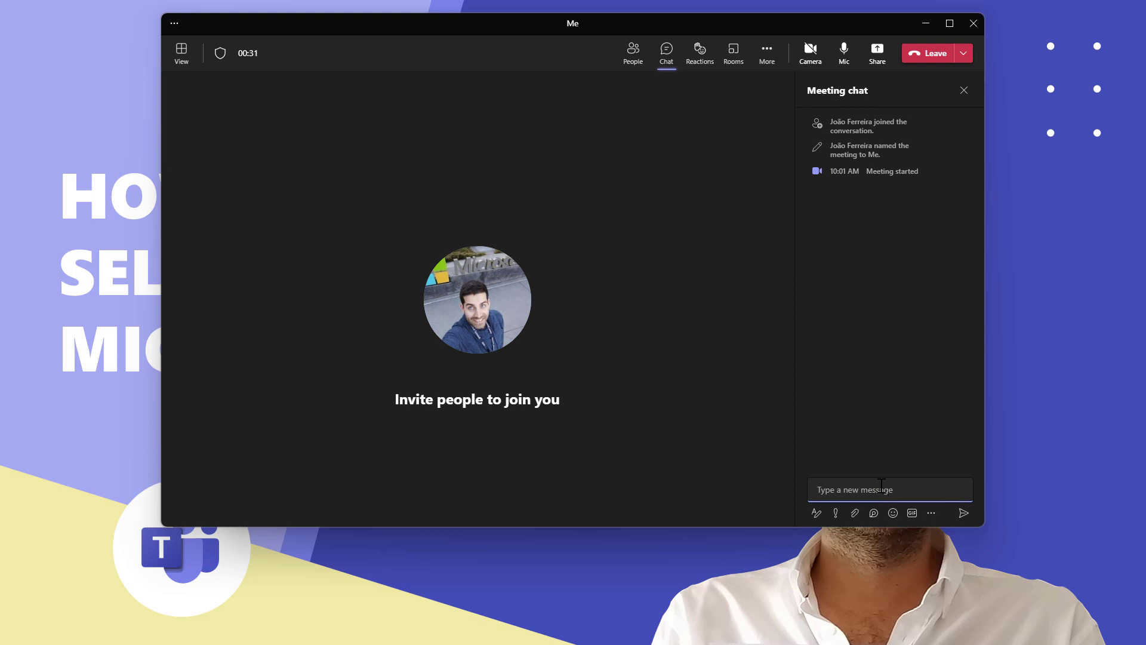
type("This is m")
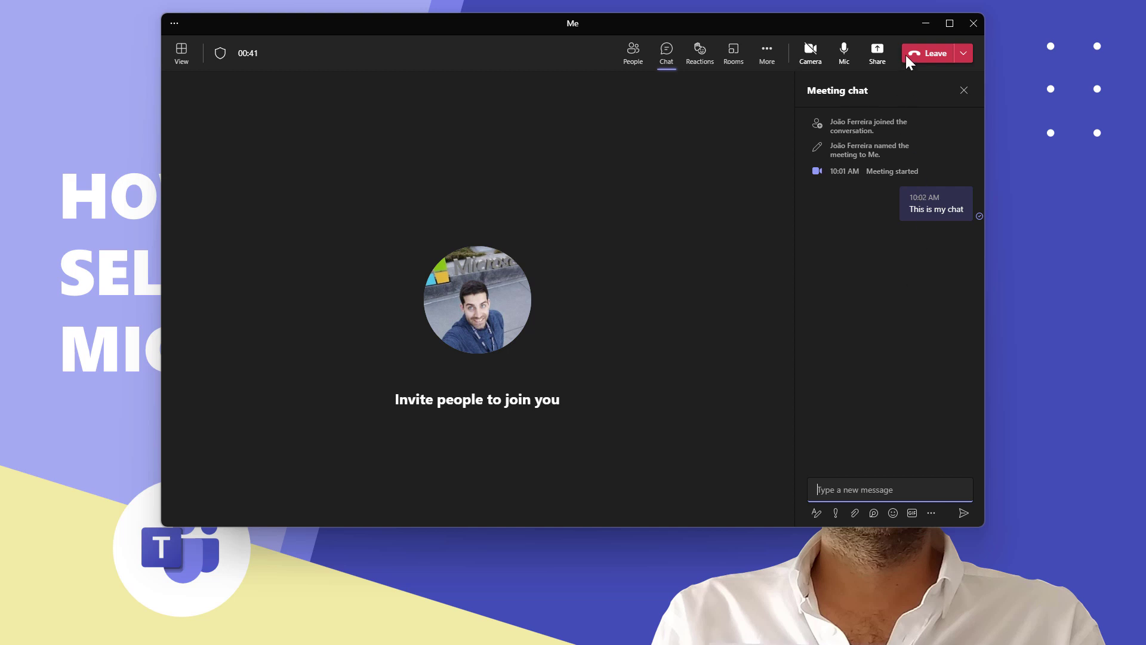
mouse_move(931, 53)
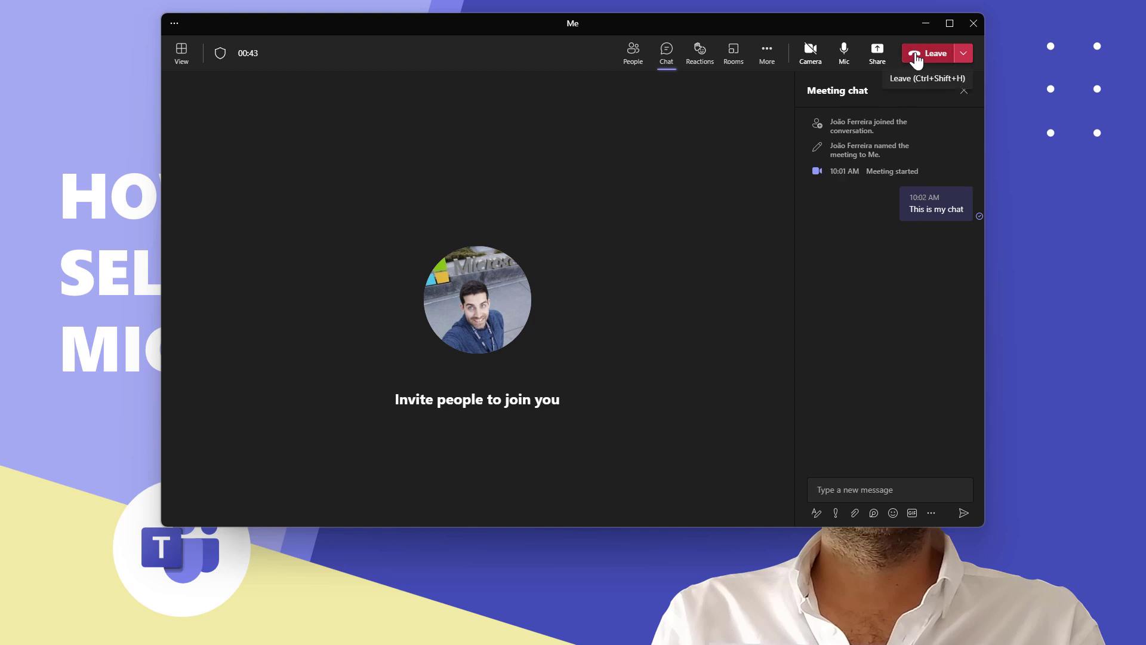
Leave the Me meeting and find the new Me chat under Recent in the chat list
left_click(930, 54)
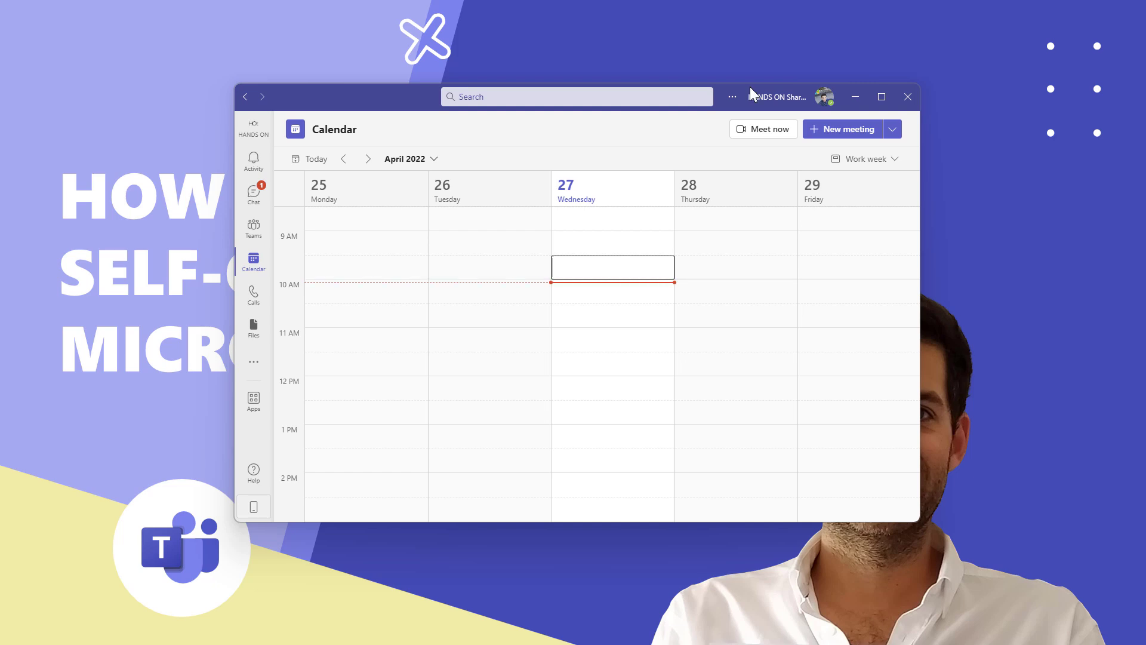
mouse_move(253, 194)
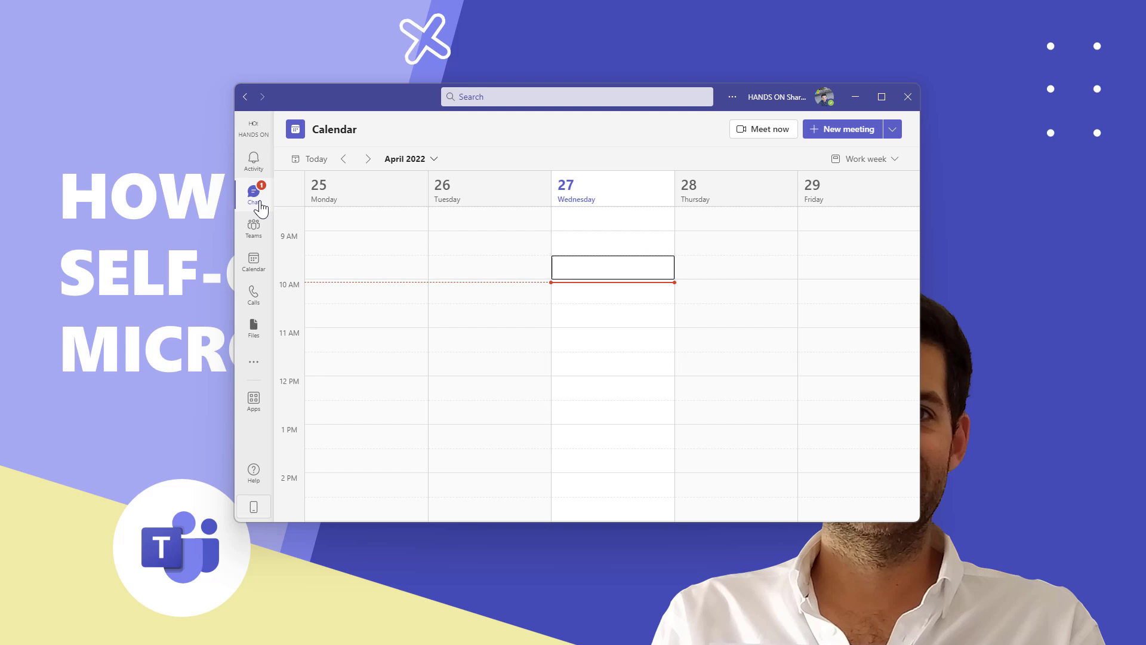
left_click(253, 194)
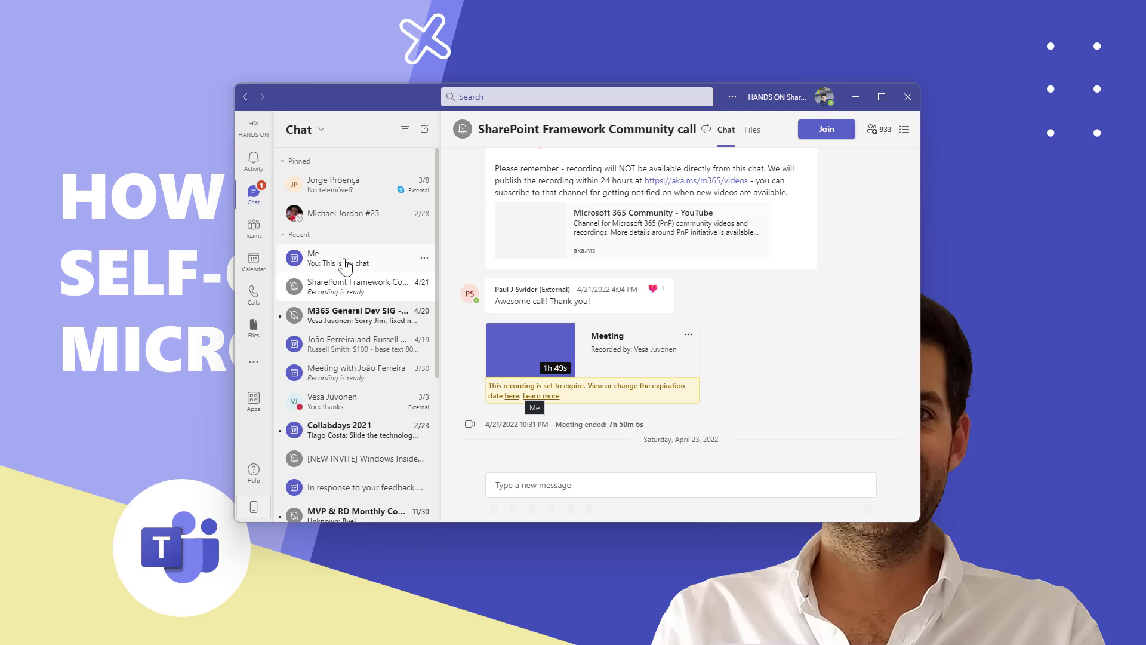
left_click(680, 485)
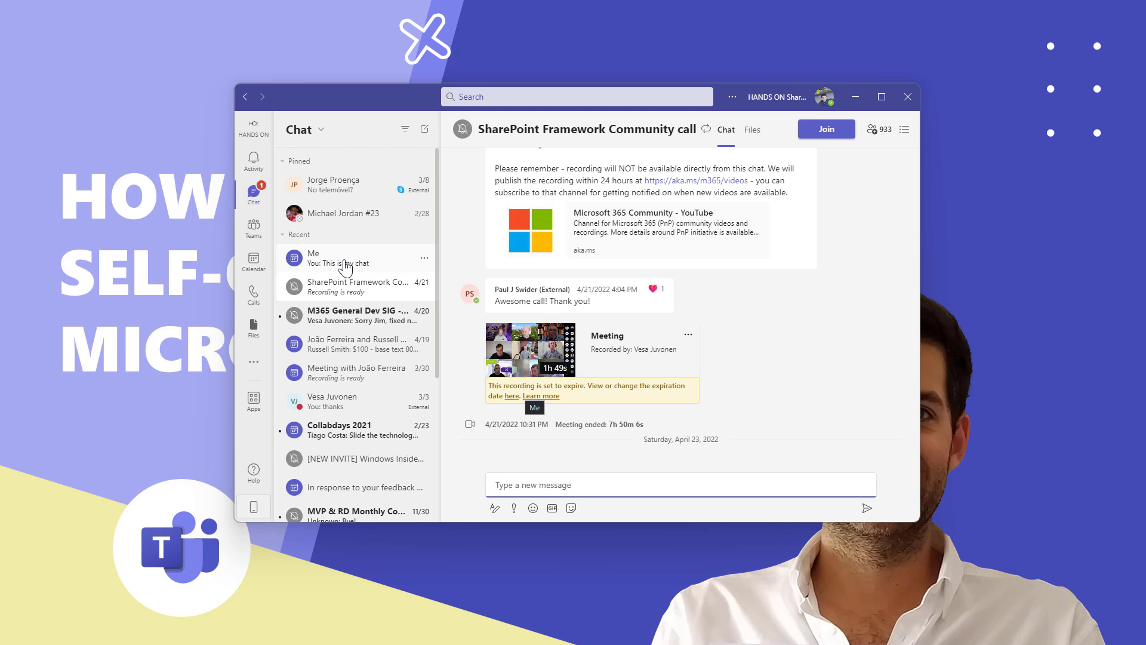
Pin the Me chat to the top, open it, and show its '5 more' tab menu
left_click(424, 258)
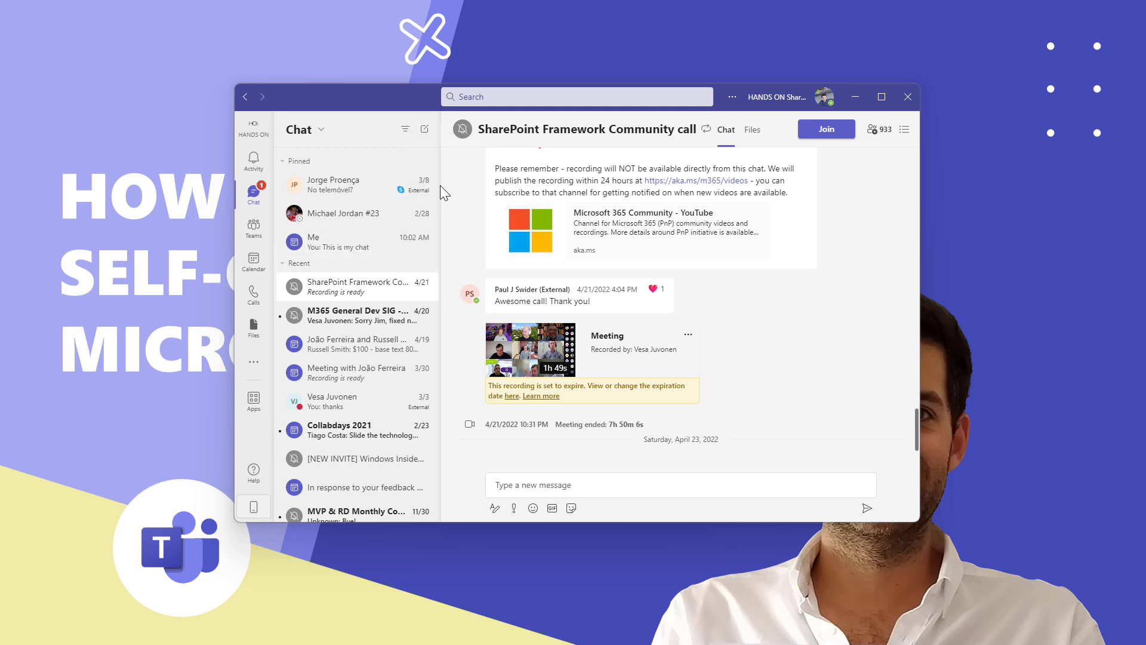
mouse_move(331, 238)
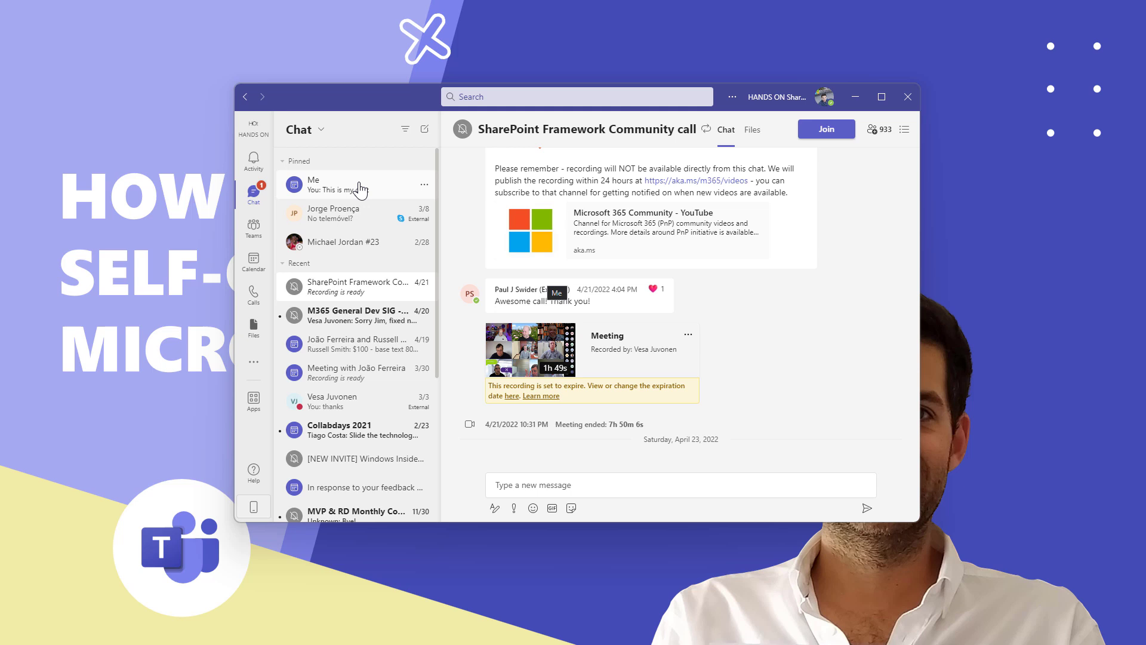
left_click(354, 184)
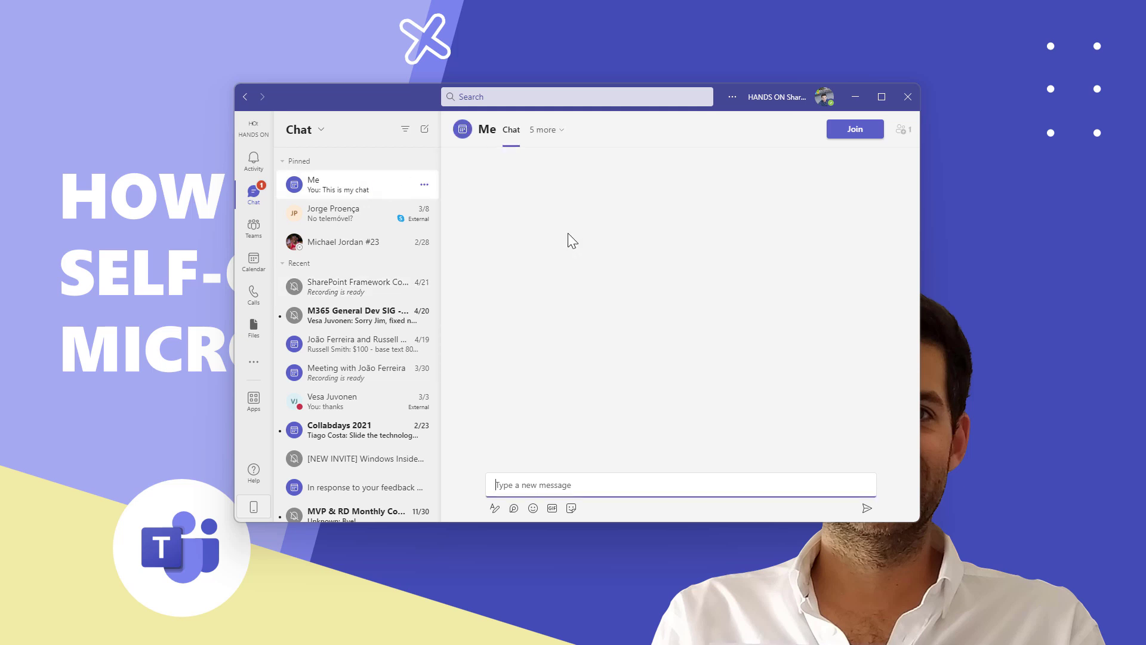
left_click(545, 129)
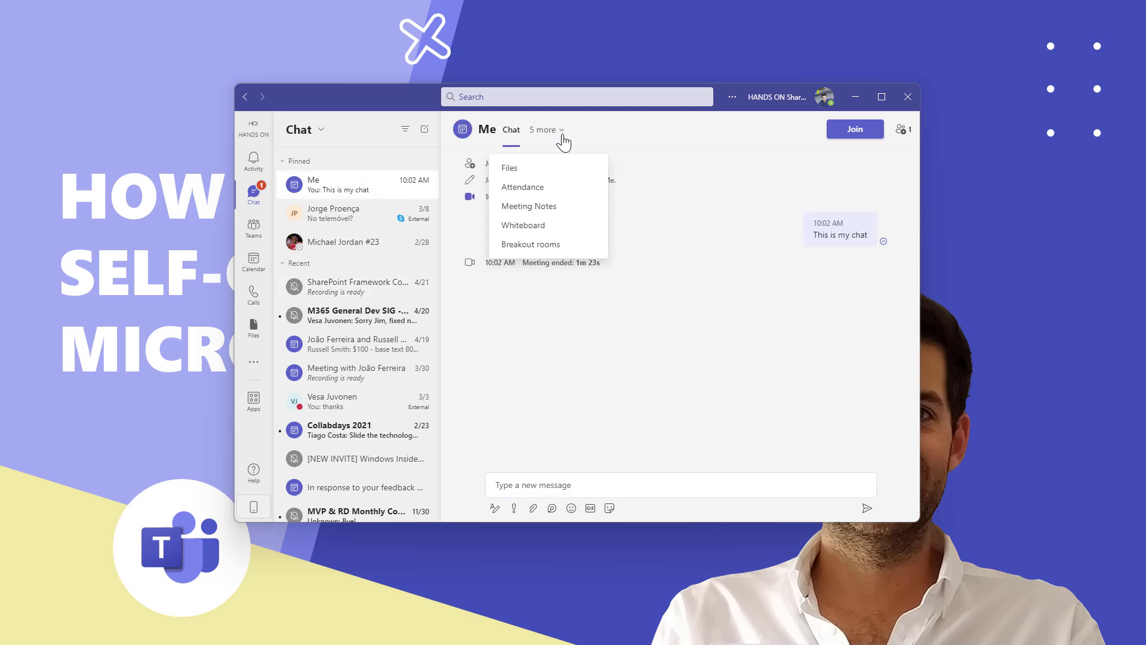